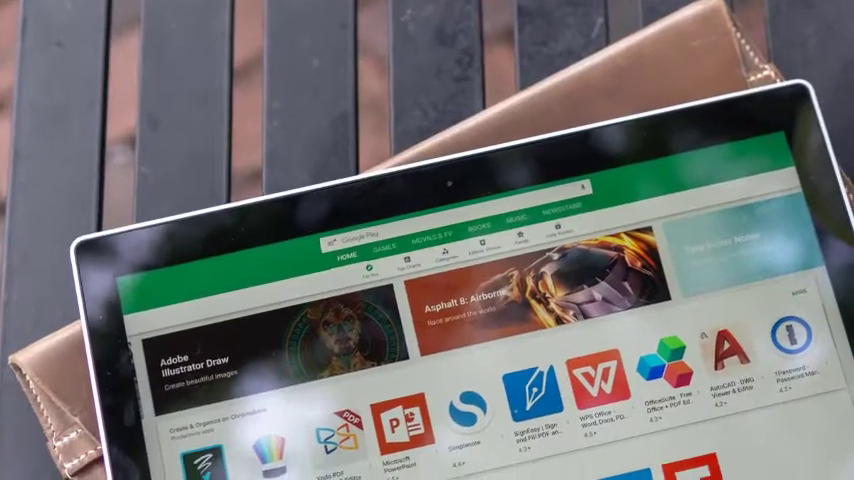
{"action": "scroll", "scroll_direction": "down", "scroll_amount": 3}
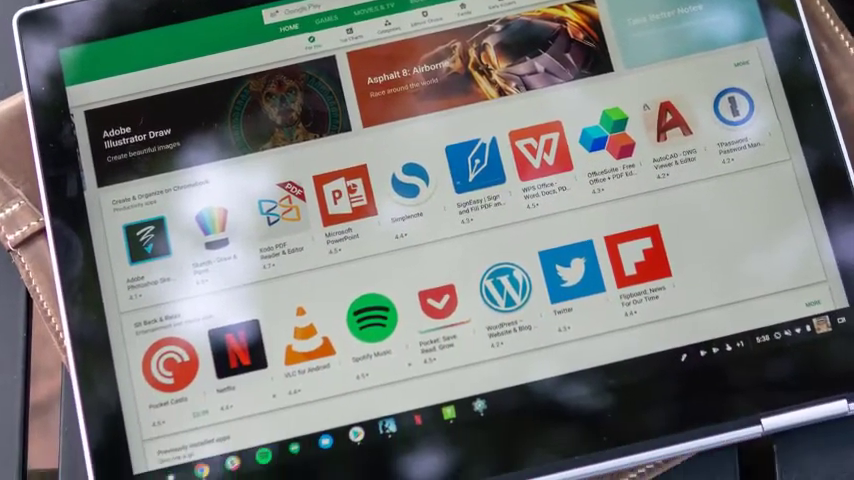
{"action": "scroll", "scroll_direction": "down", "scroll_amount": 3}
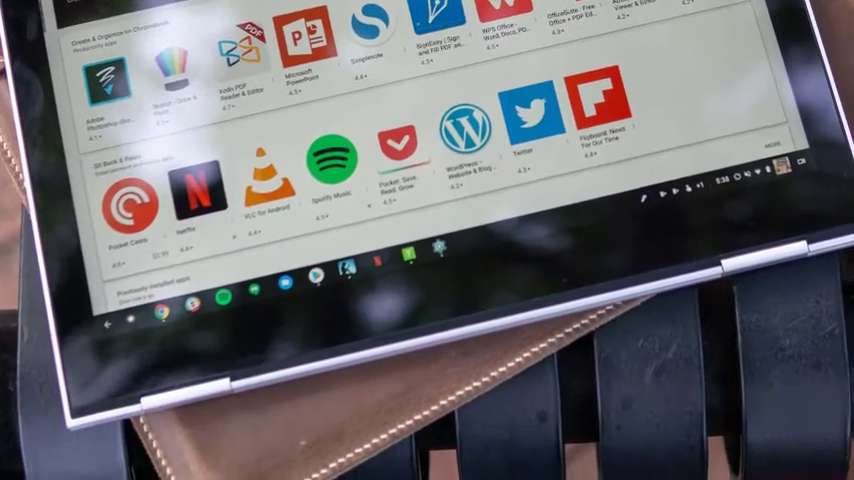